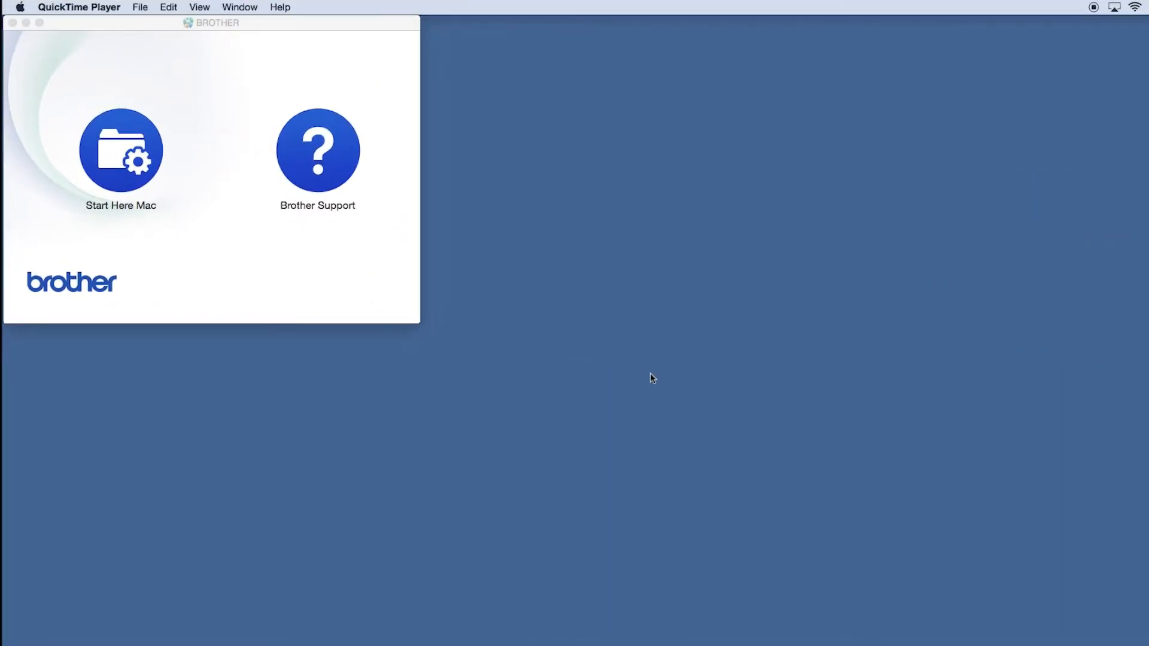
Step: Launch the Start Here Mac setup app from the BROTHER disk image window
click(121, 151)
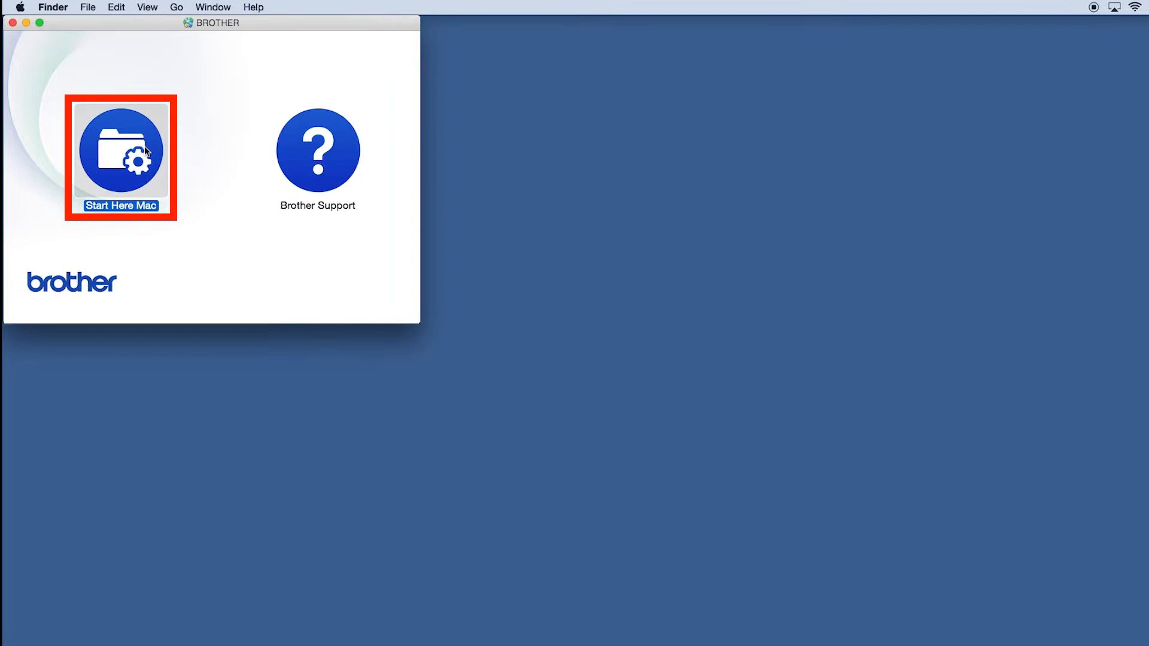
double_click(120, 145)
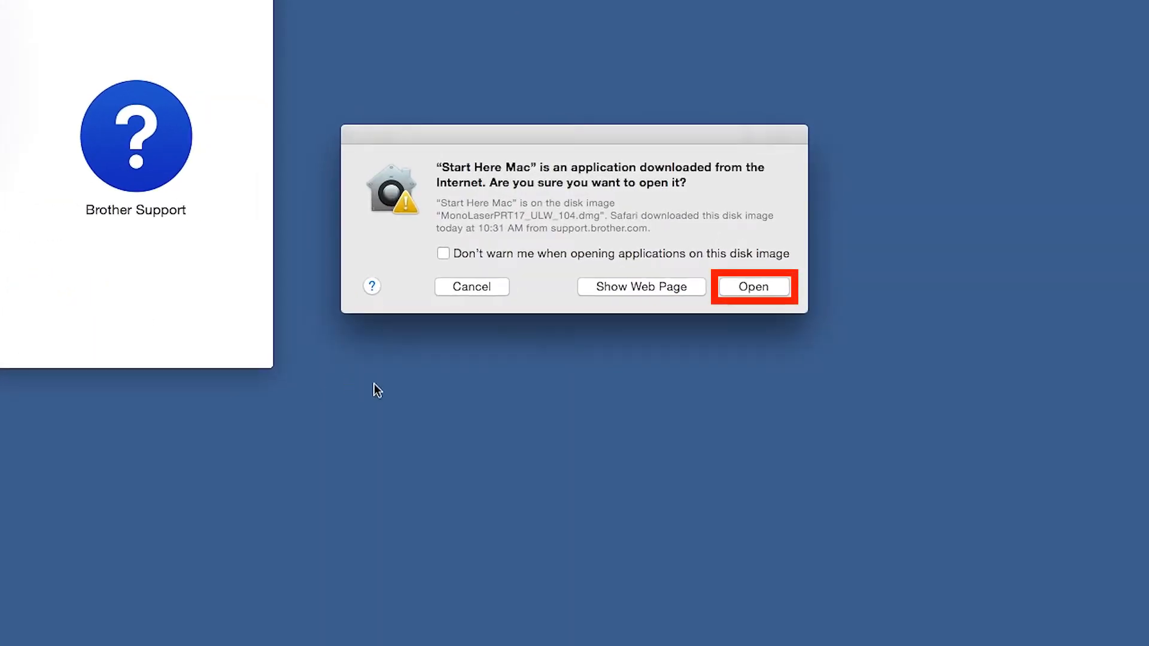
Step: Confirm the downloaded app, accept Usage Information and continue with Wireless Network Connection
click(751, 286)
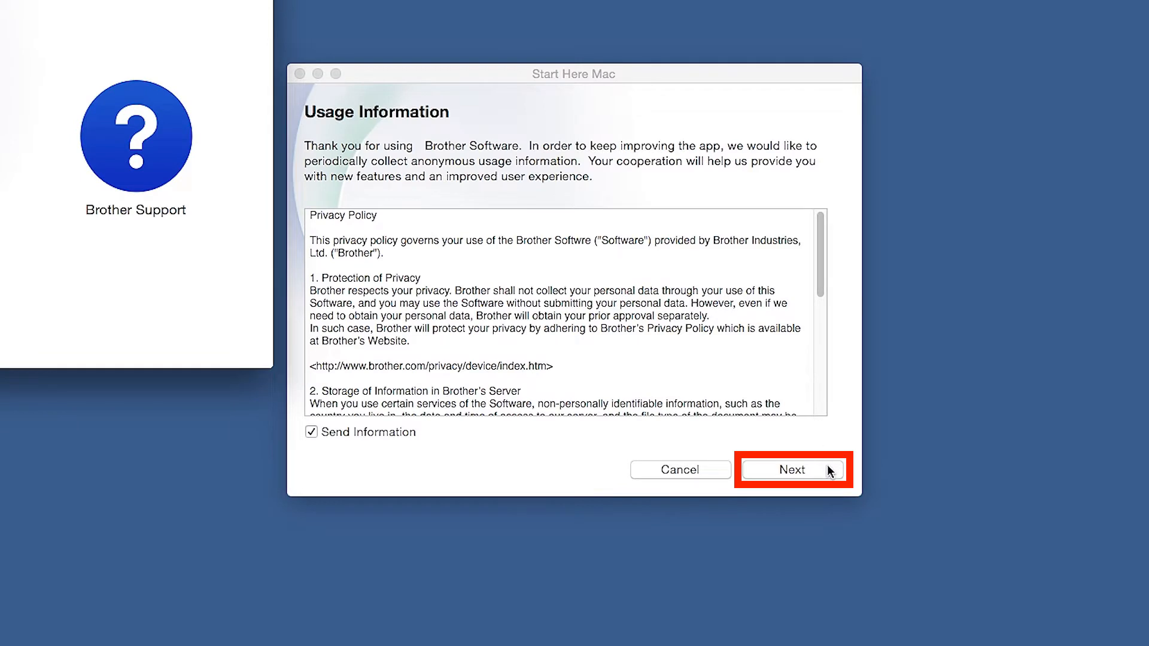
click(791, 469)
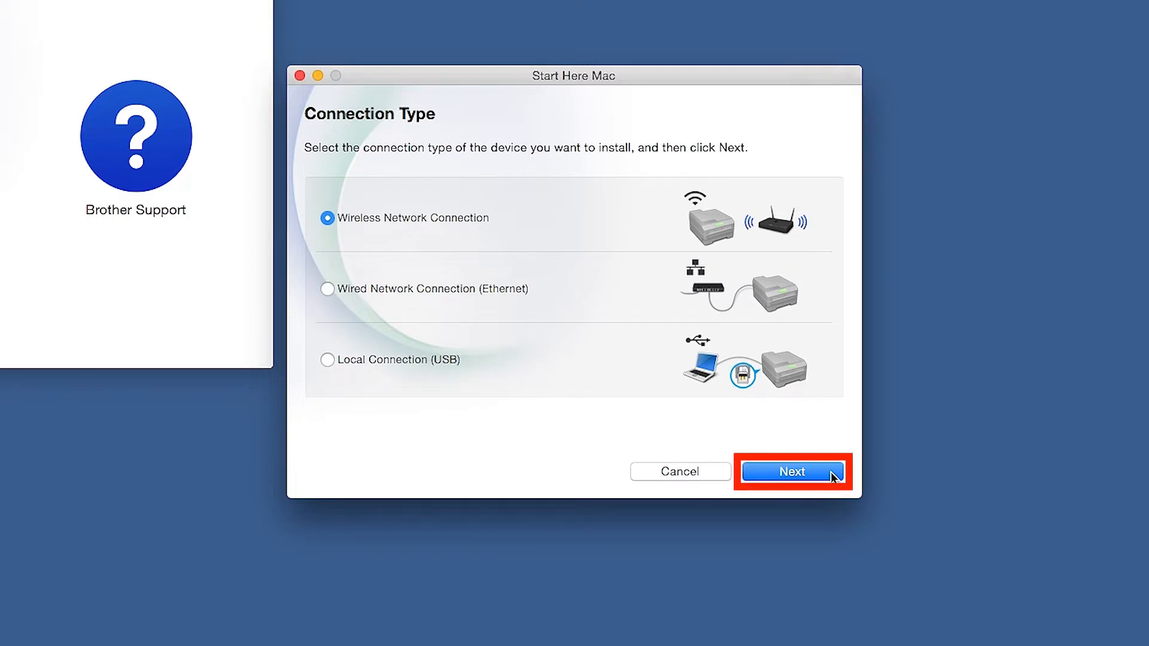
click(792, 472)
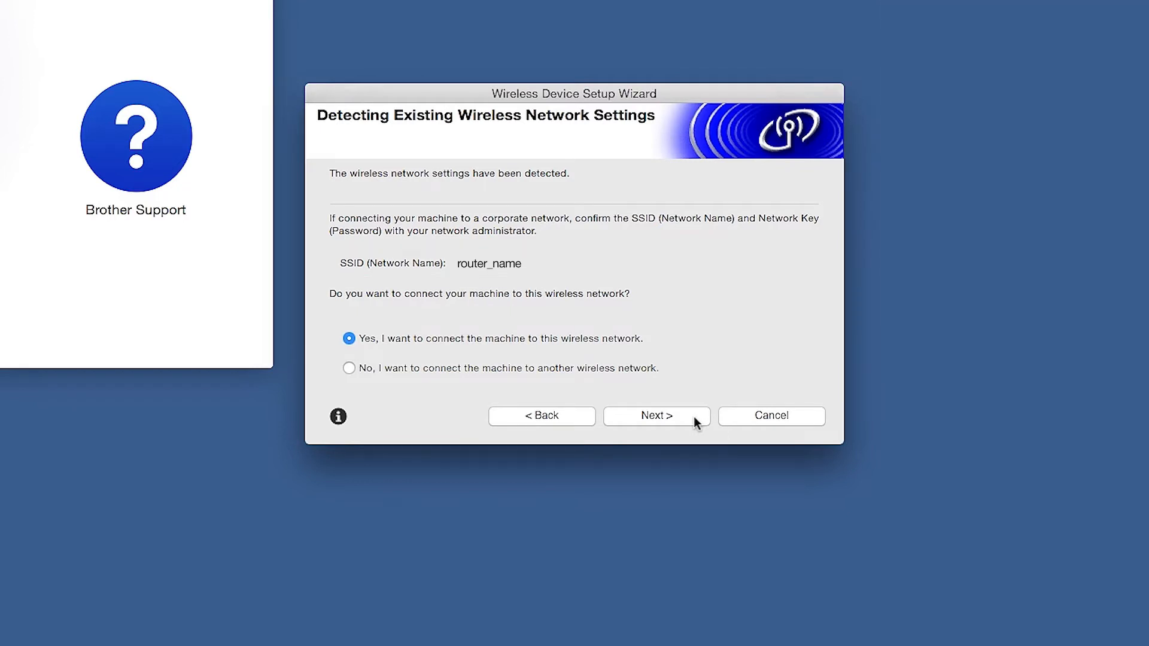
Step: Connect the machine to the detected wireless network and proceed to machine selection
click(656, 415)
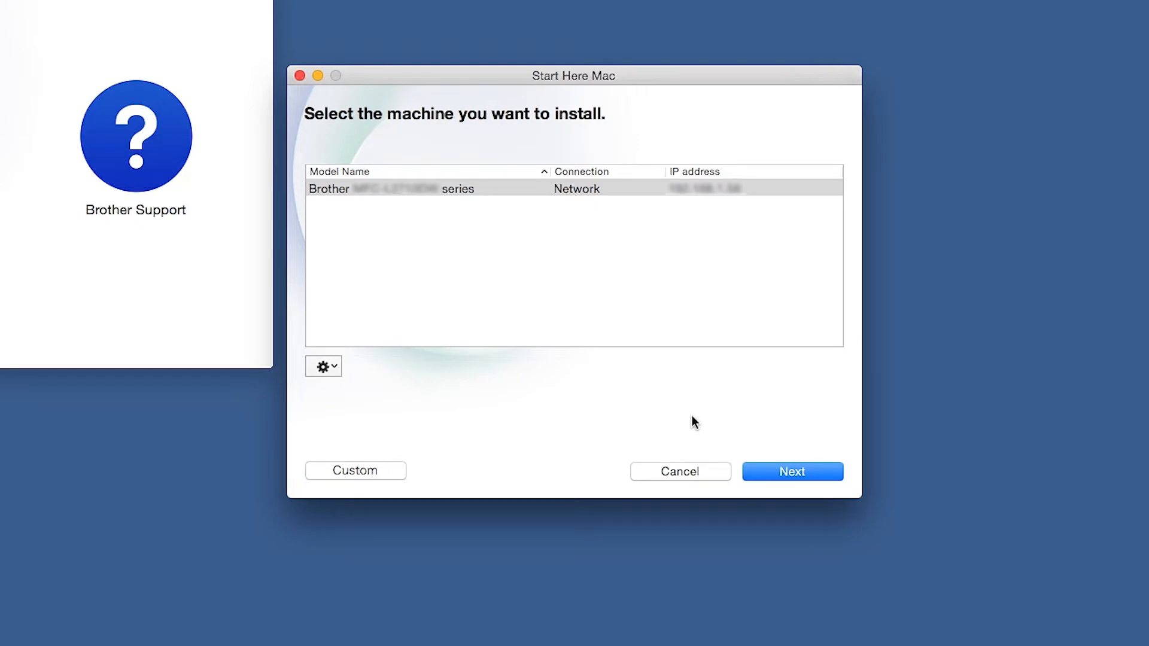
click(791, 471)
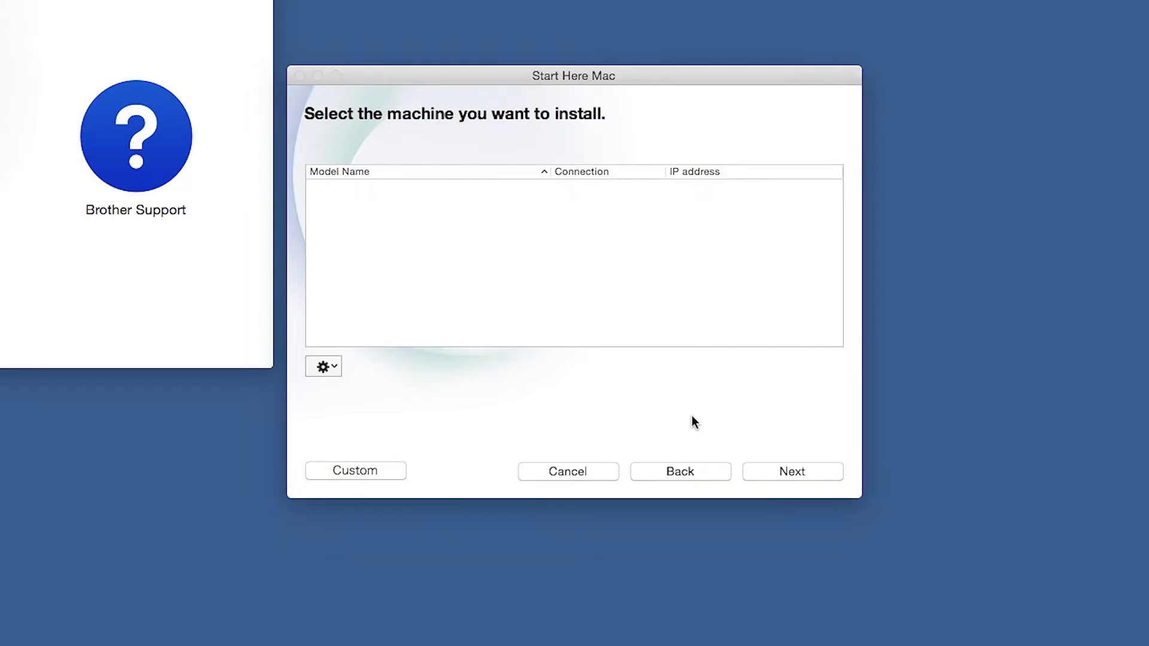